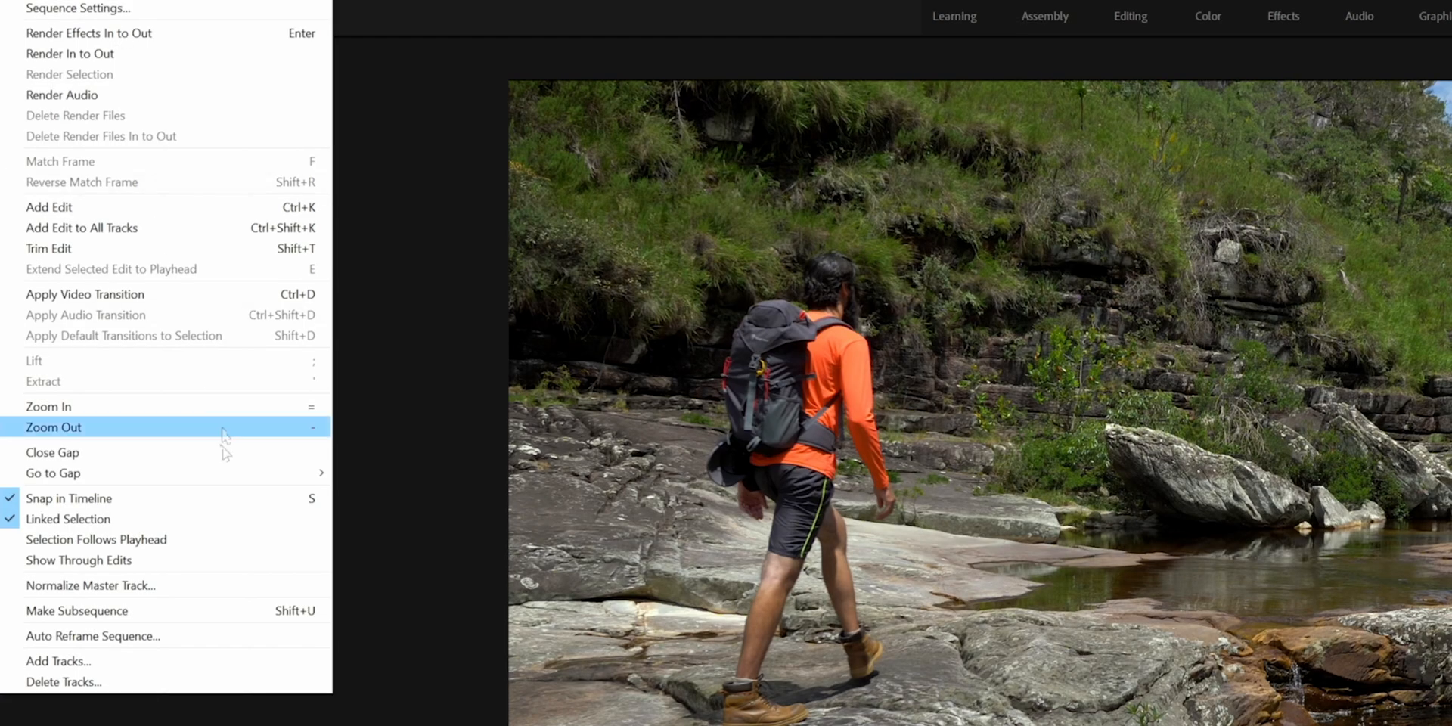
mouse_move(194, 636)
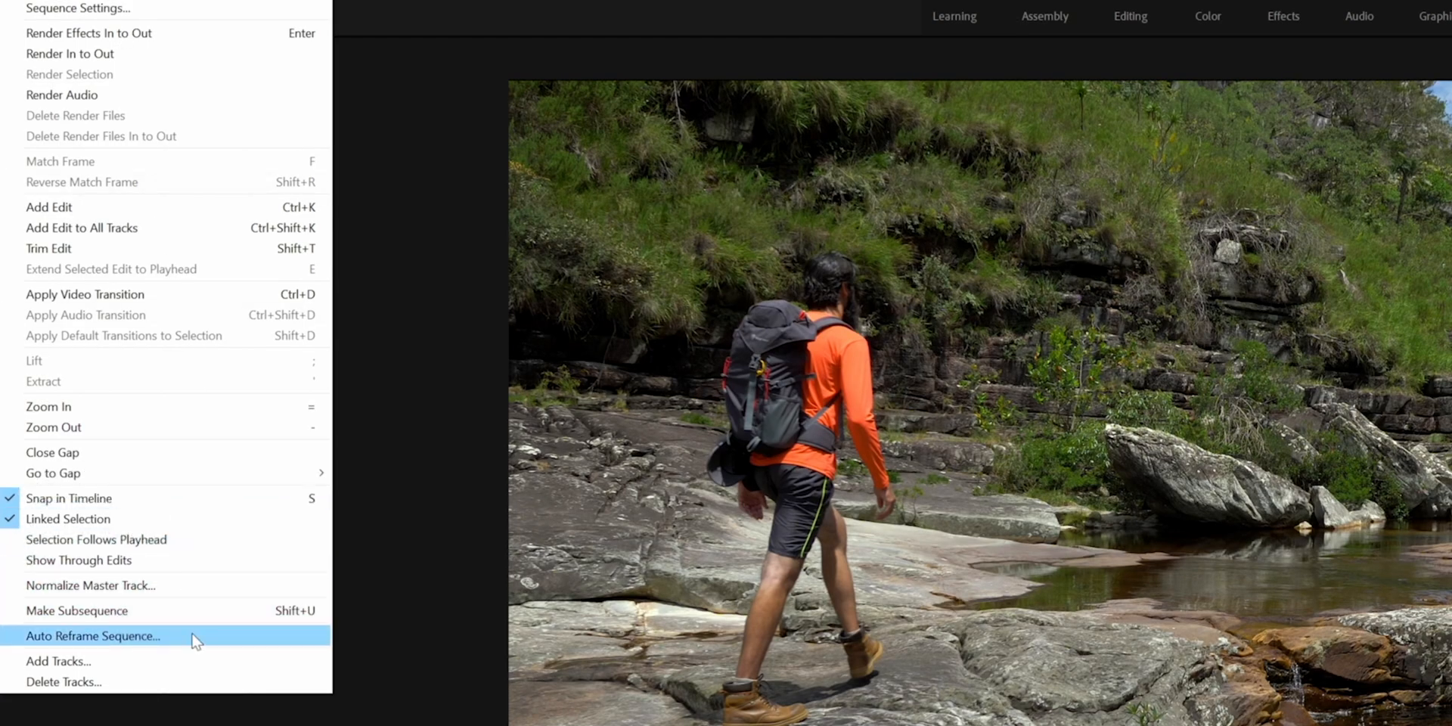
Auto Reframe the MARK CHEERING sequence to Square 1:1 with Default motion tracking
left_click(93, 635)
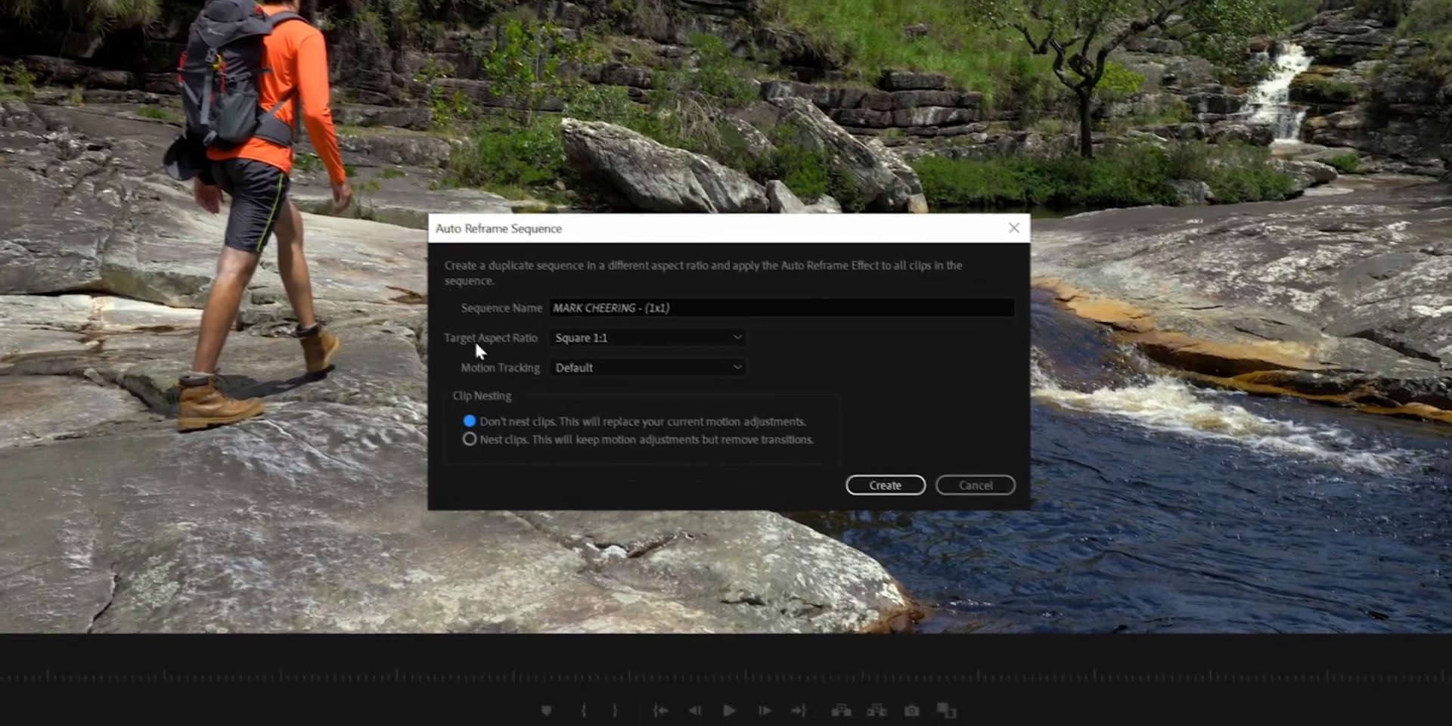
left_click(883, 484)
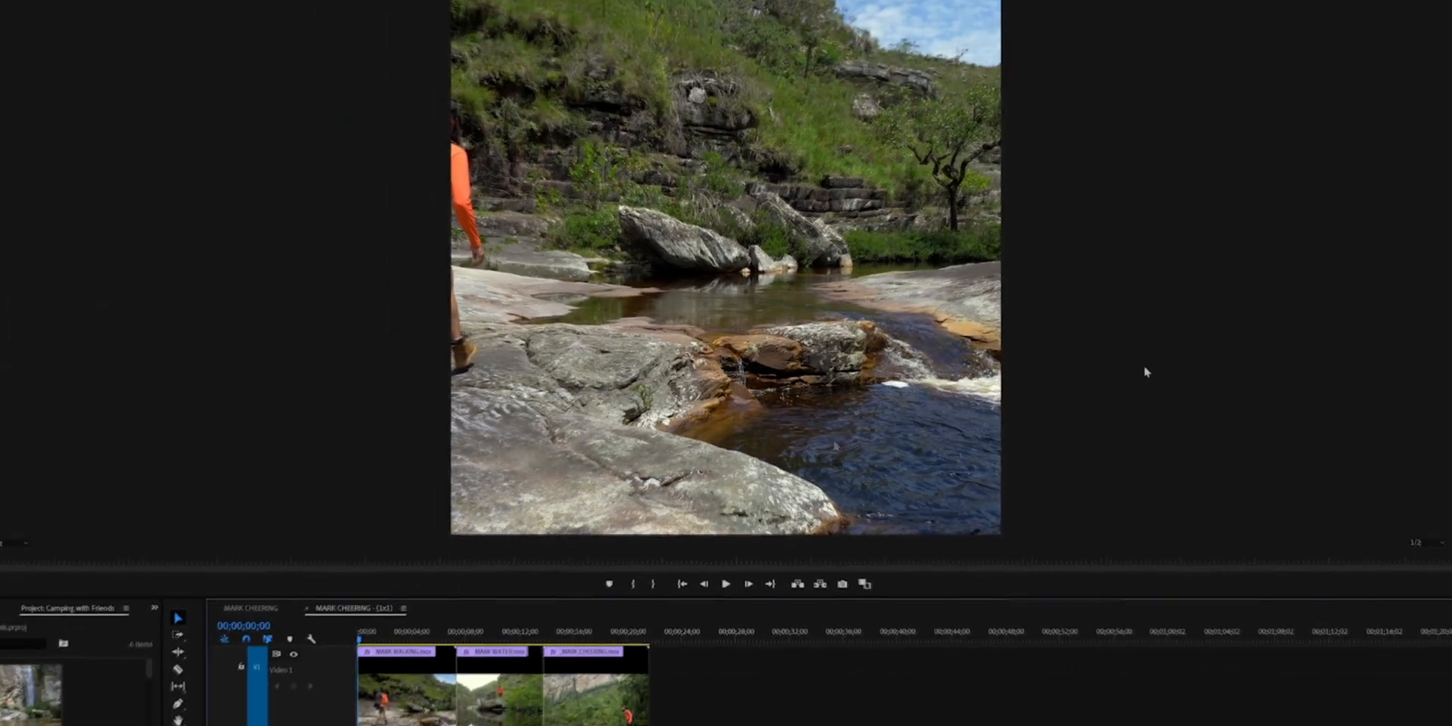